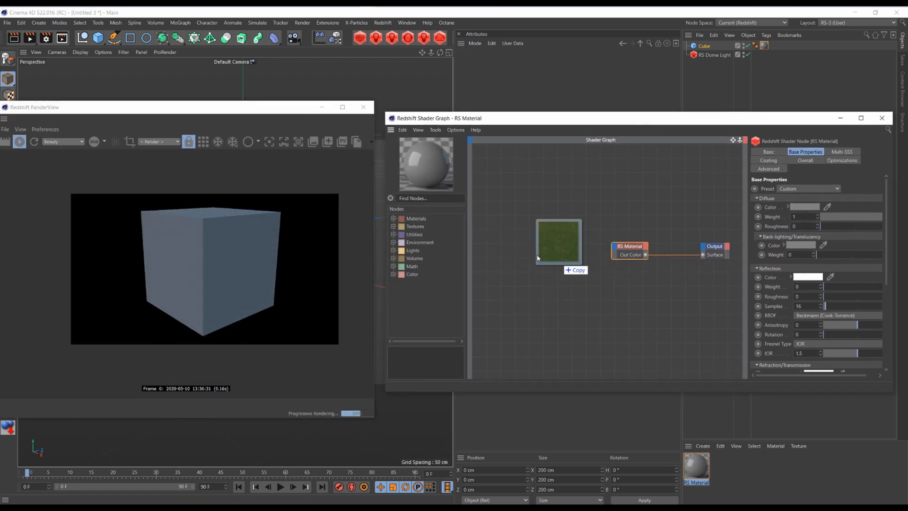
Feed the grass albedo texture through an RS TriPlanar node at scale 0.05 into Diffuse Color
click(557, 242)
text(tri)
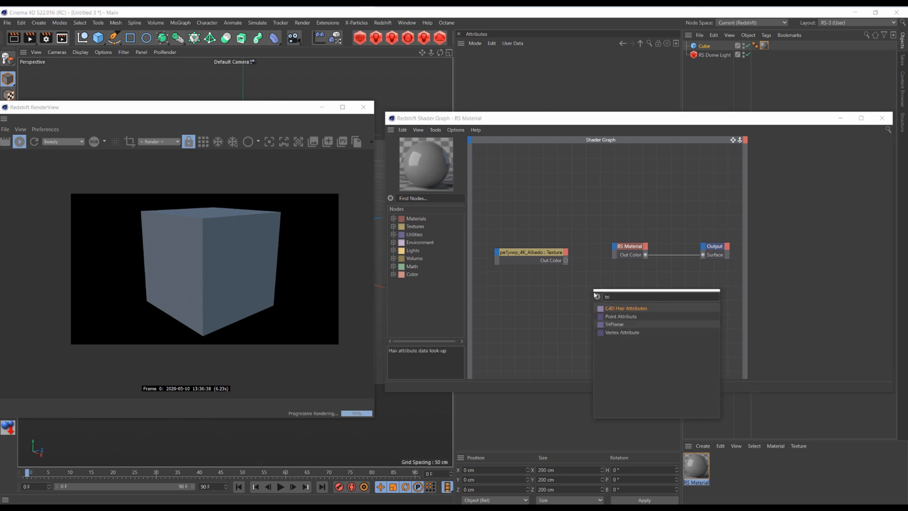
click(614, 323)
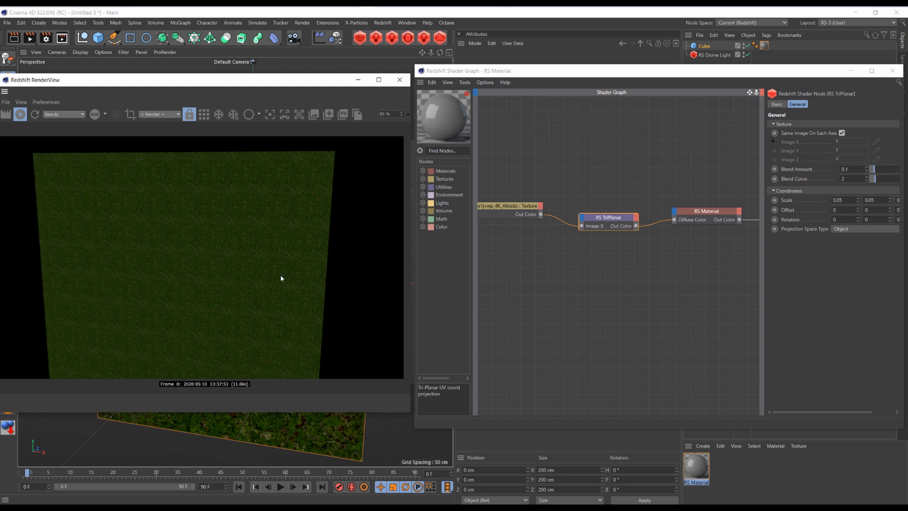
mouse_move(307, 292)
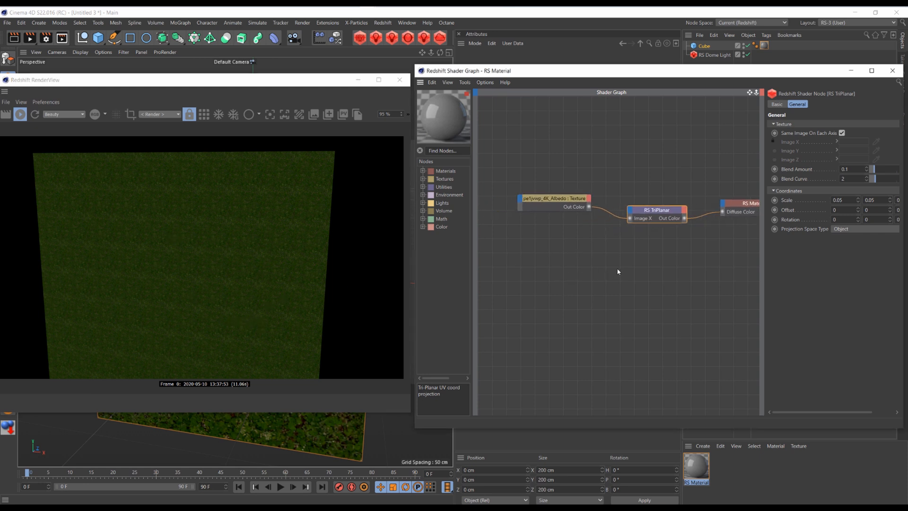
Add a Maxon Noise set to Cell noise and wire its Out Color to the TriPlanar Rotation
text(max)
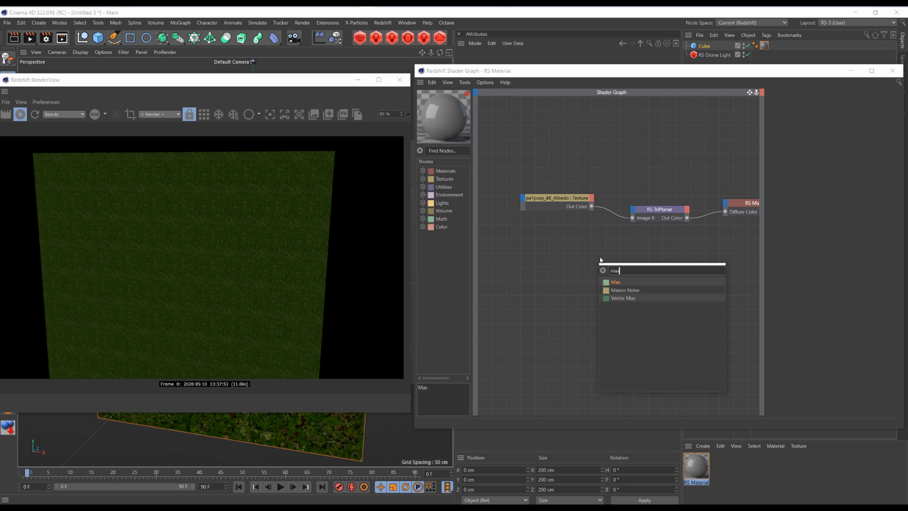
click(625, 290)
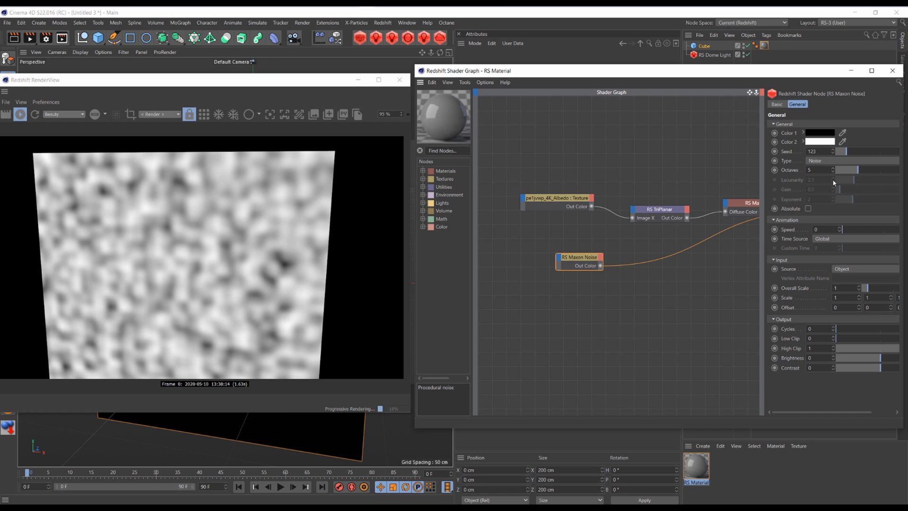
click(828, 161)
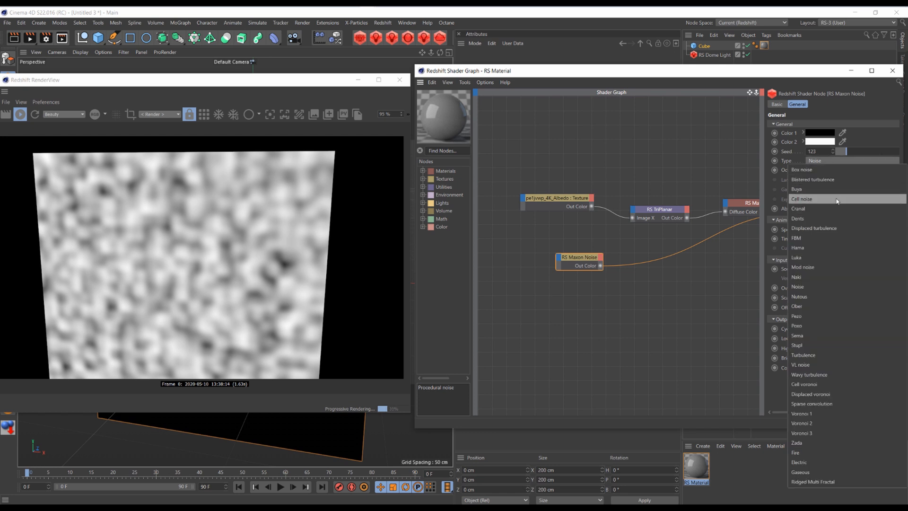
click(801, 198)
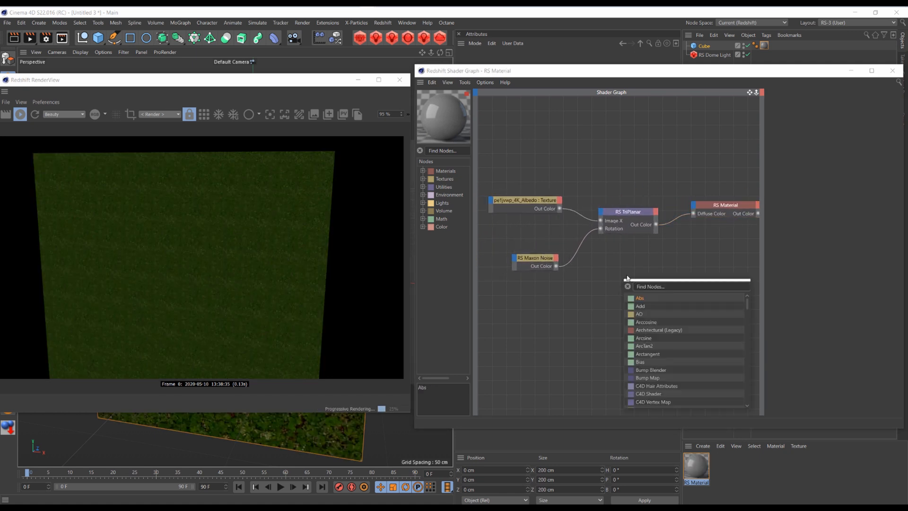
mouse_move(479, 195)
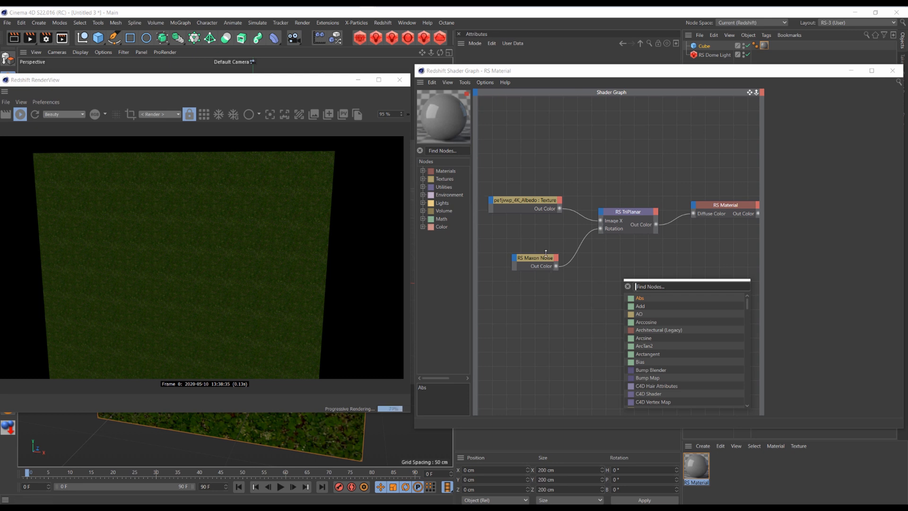
Multiply the cell noise by an RS Abs constant of 720 and drive TriPlanar Rotation with it
text(n)
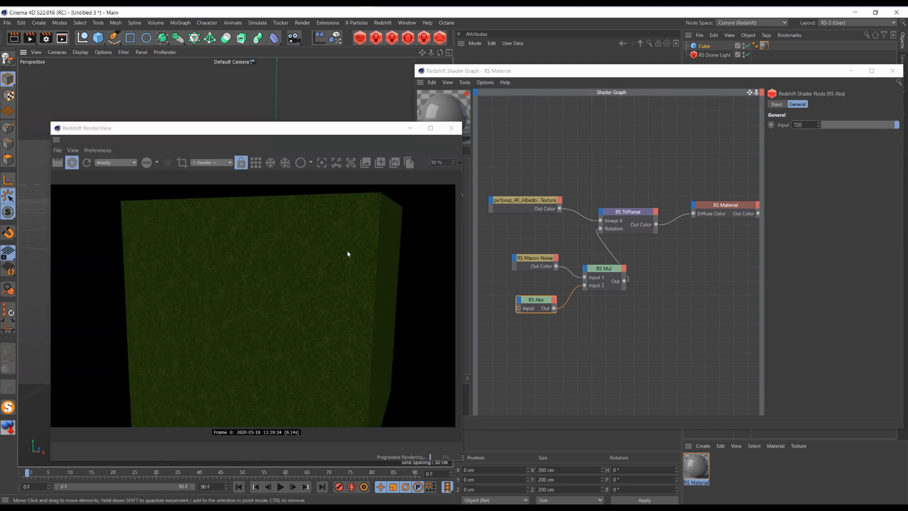
mouse_move(253, 246)
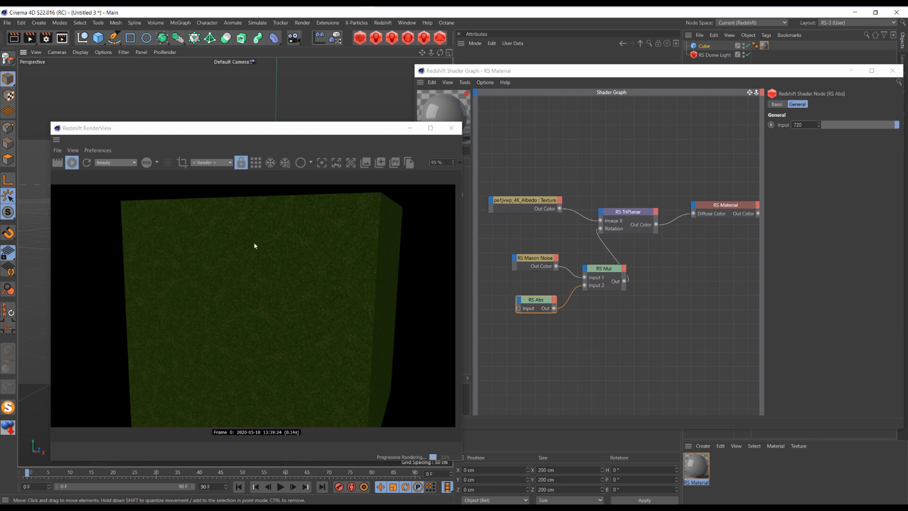
mouse_move(249, 290)
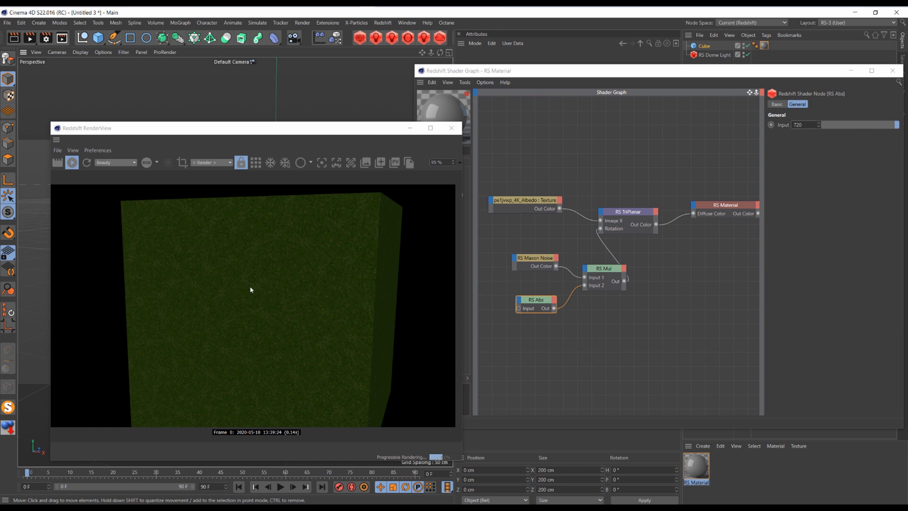
click(534, 257)
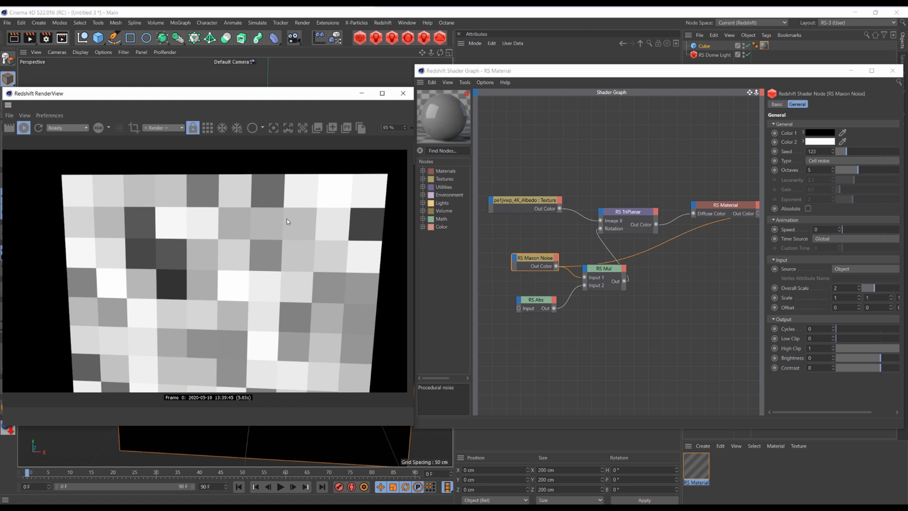
mouse_move(284, 208)
text(max)
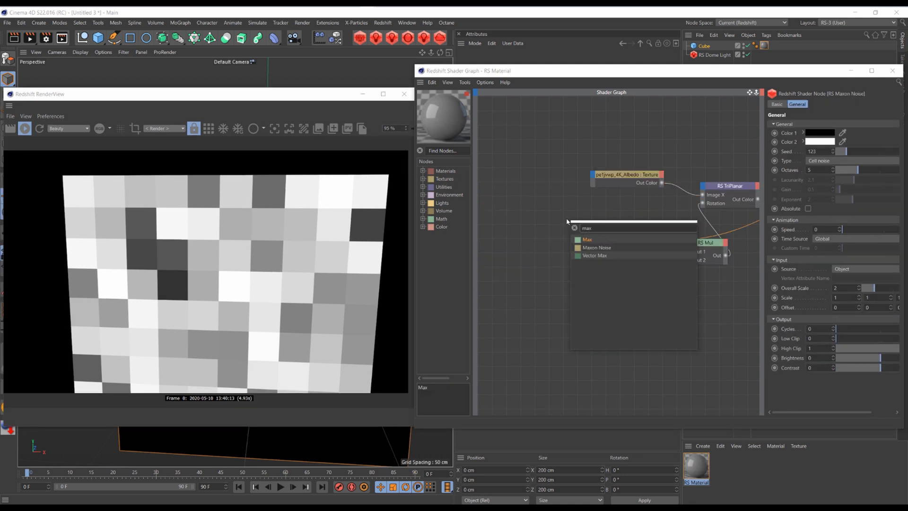
Add a second Maxon Noise set to Sparse convolution
click(597, 247)
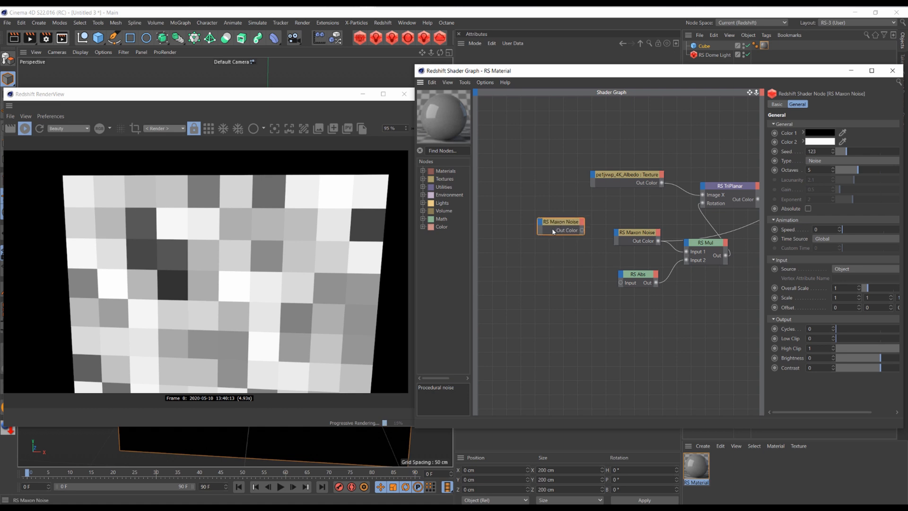
click(841, 161)
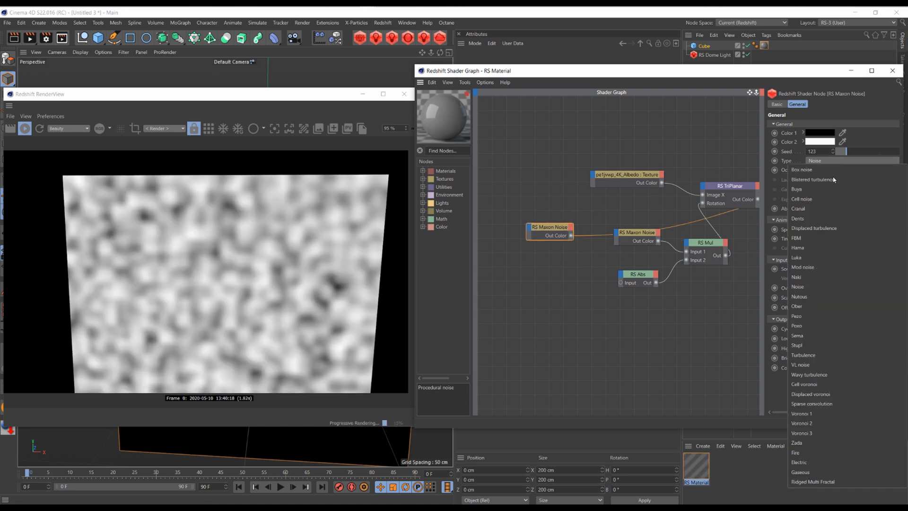
click(811, 404)
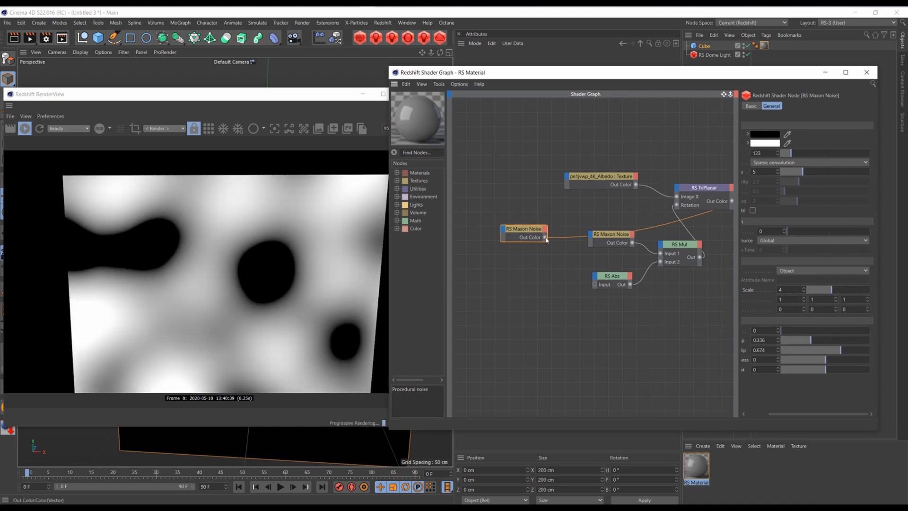
Expose the cell noise's Coord Offset input and feed the sparse convolution noise into it
right_click(611, 234)
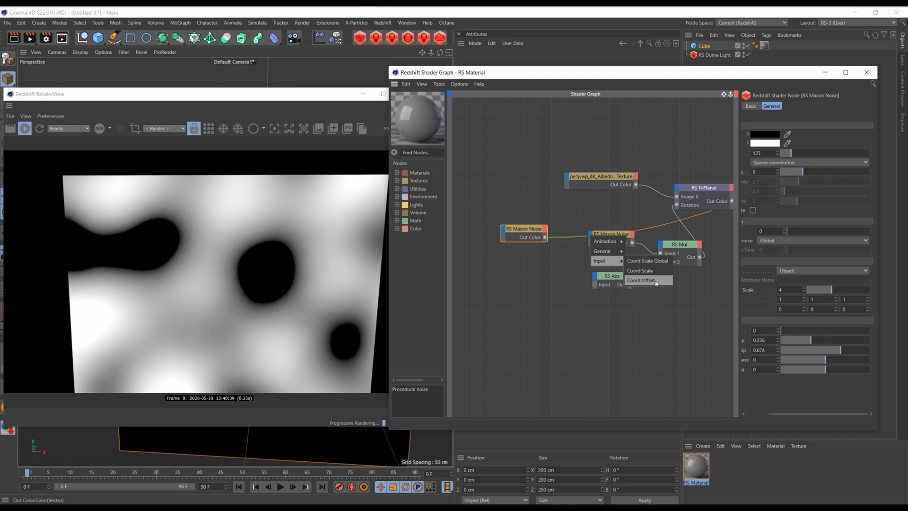
click(642, 279)
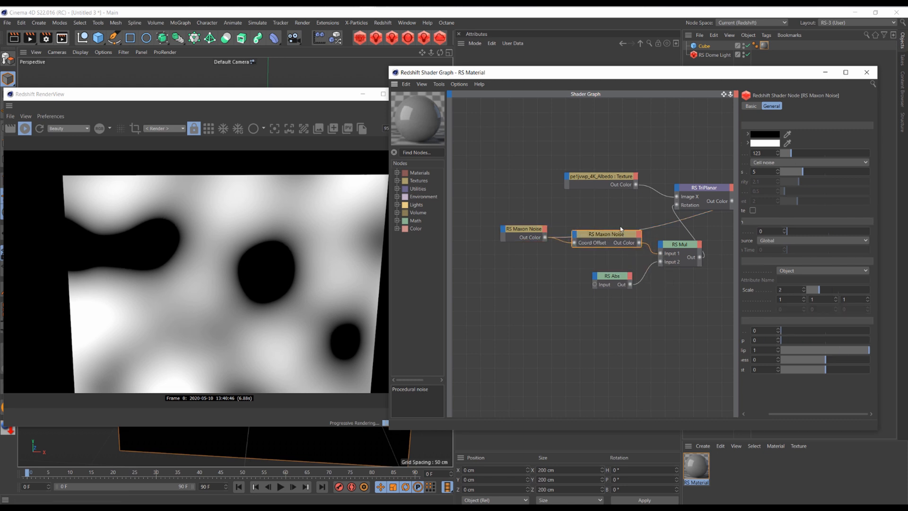
click(806, 162)
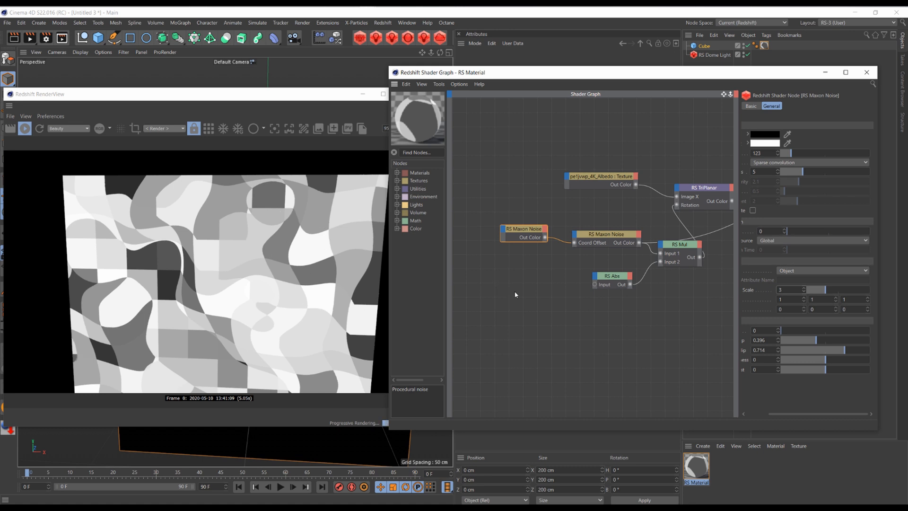
mouse_move(632, 253)
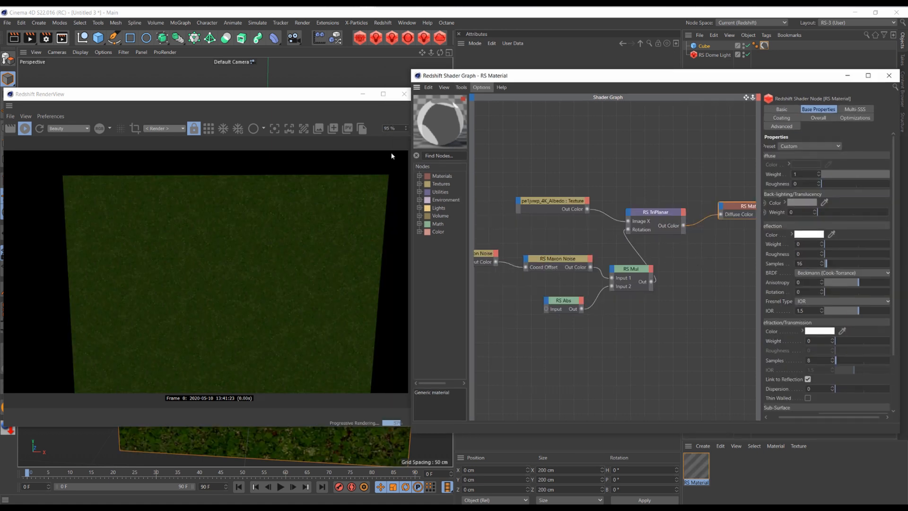
mouse_move(228, 285)
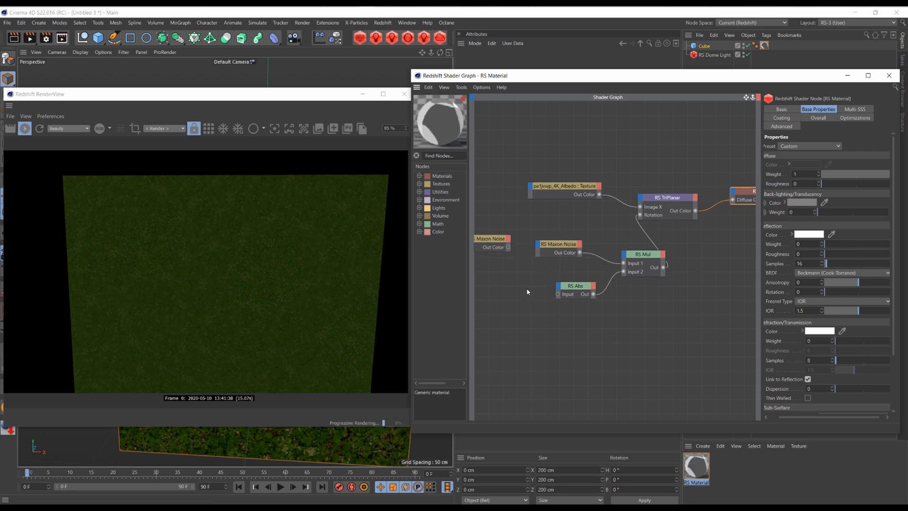
mouse_move(532, 259)
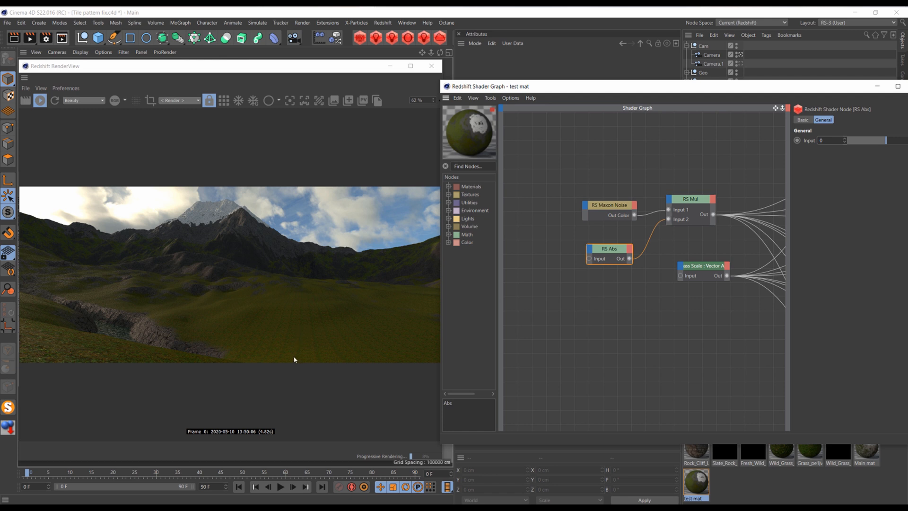
mouse_move(391, 331)
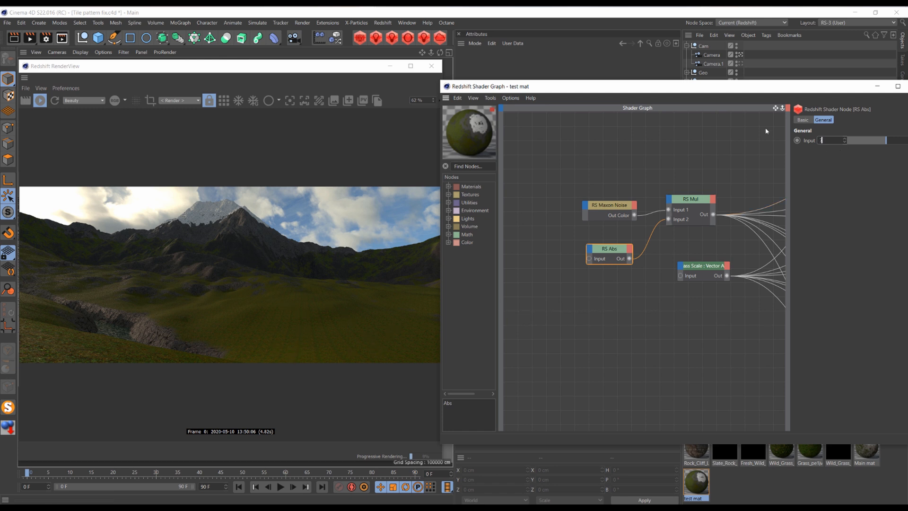
Set the landscape test mat's RS Abs input to 720 and inspect its Maxon Noise nodes
text(720)
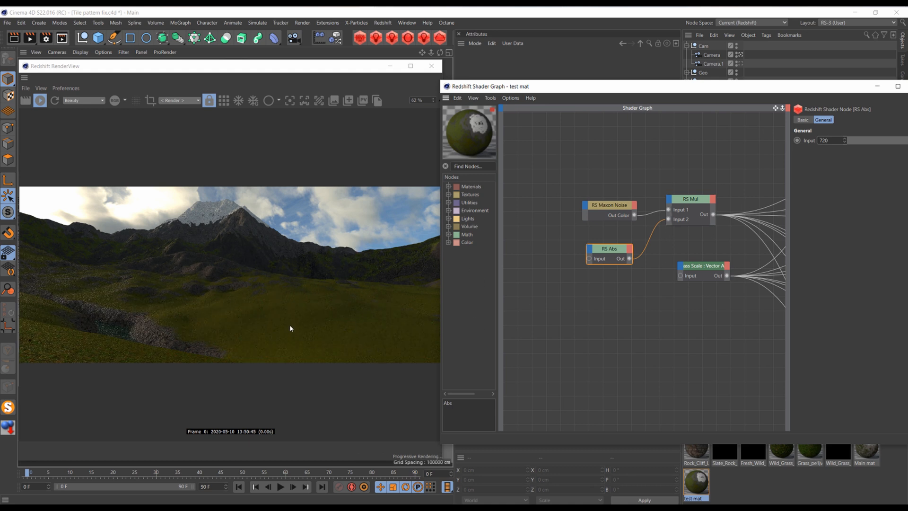
mouse_move(719, 260)
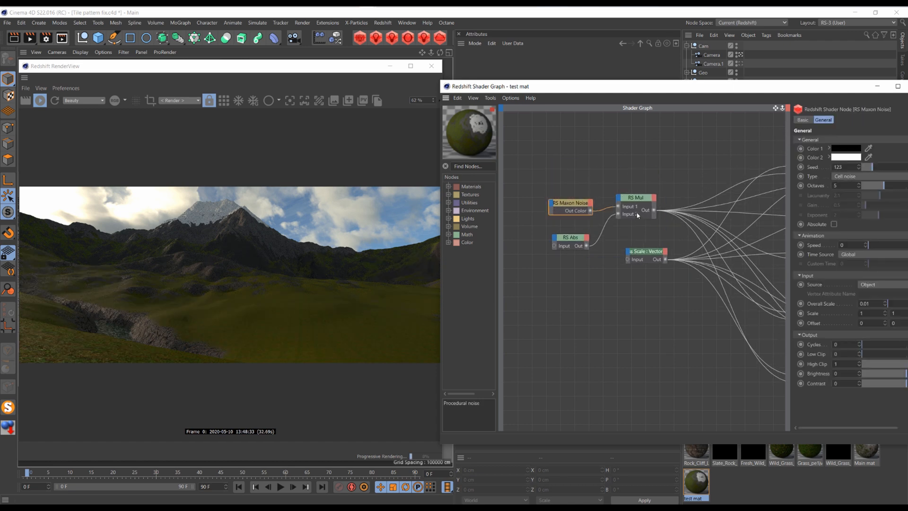
click(572, 237)
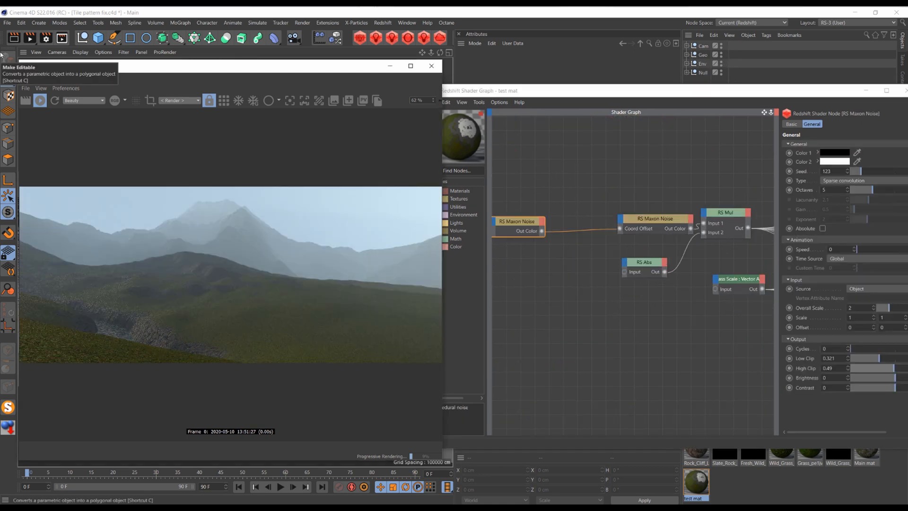
mouse_move(428, 89)
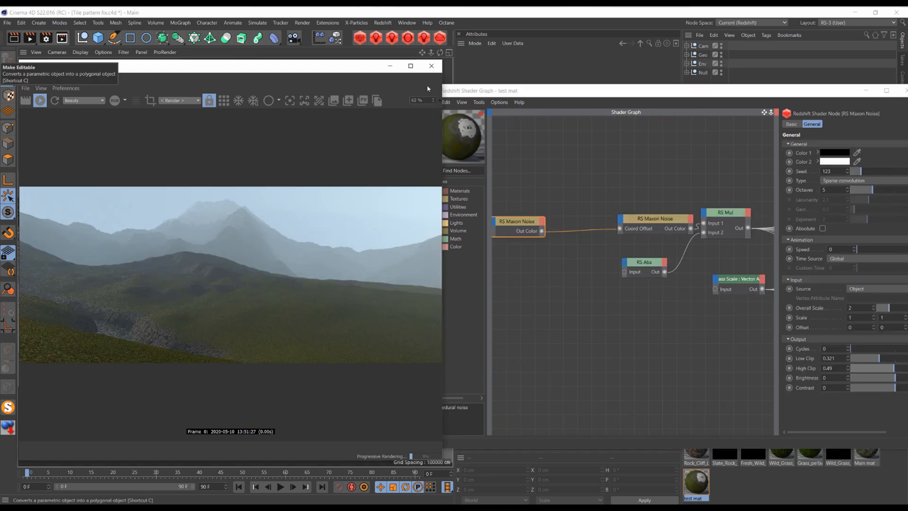